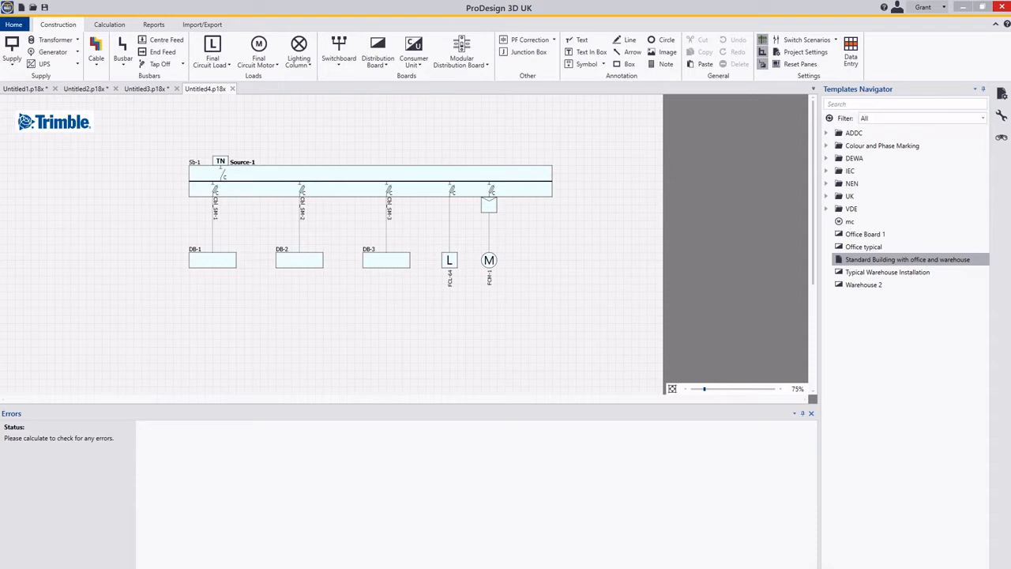
mouse_move(363, 351)
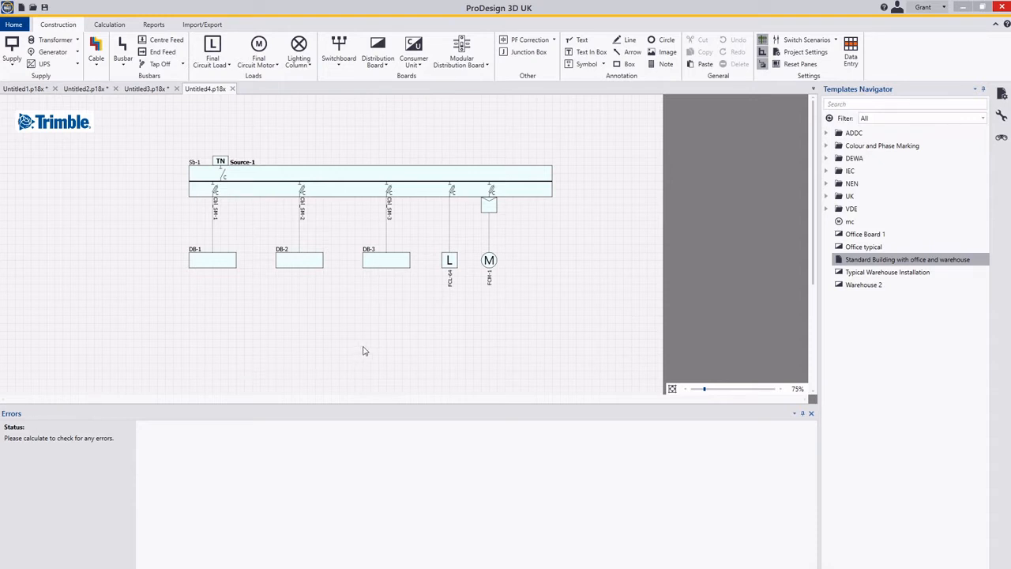
mouse_move(366, 344)
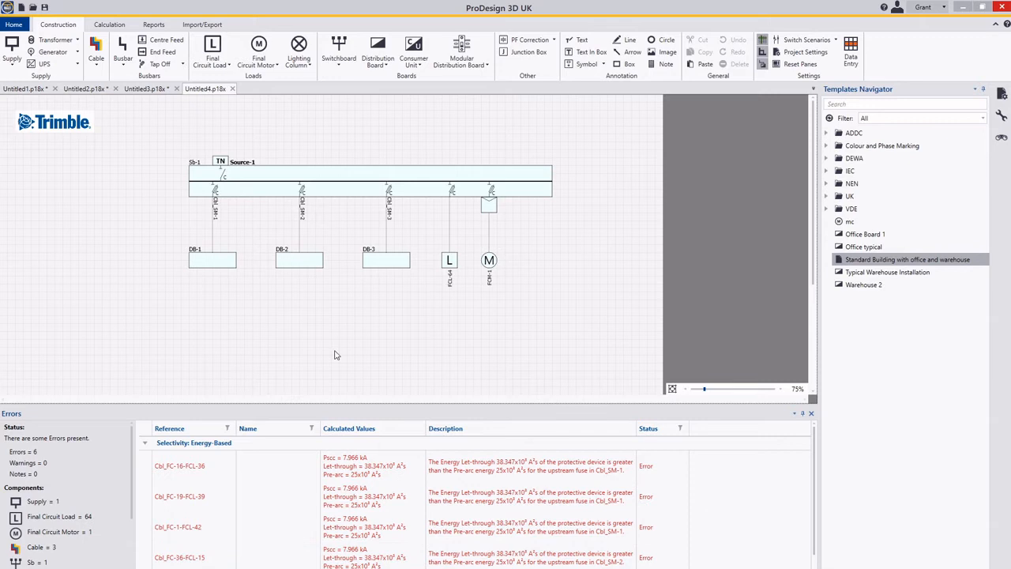
mouse_move(220, 250)
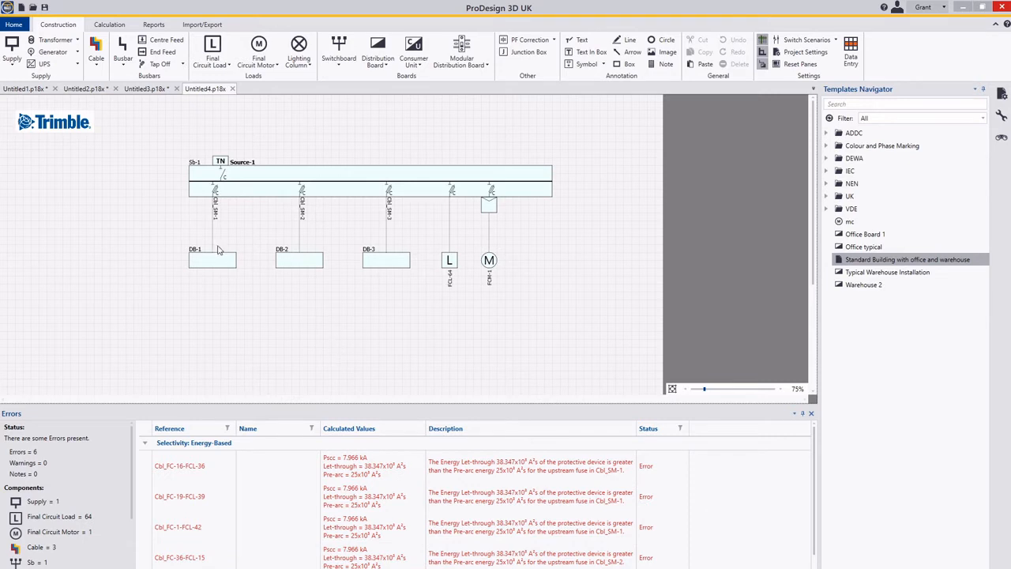
mouse_move(448, 260)
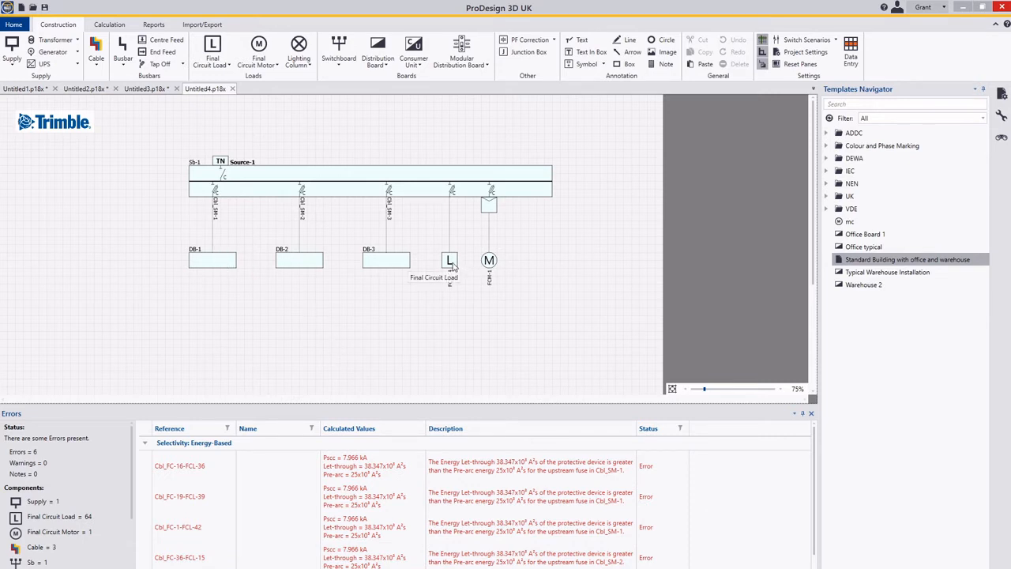
- Show the protection study curves for distribution board DB-1 beside the schematic
left_click(448, 263)
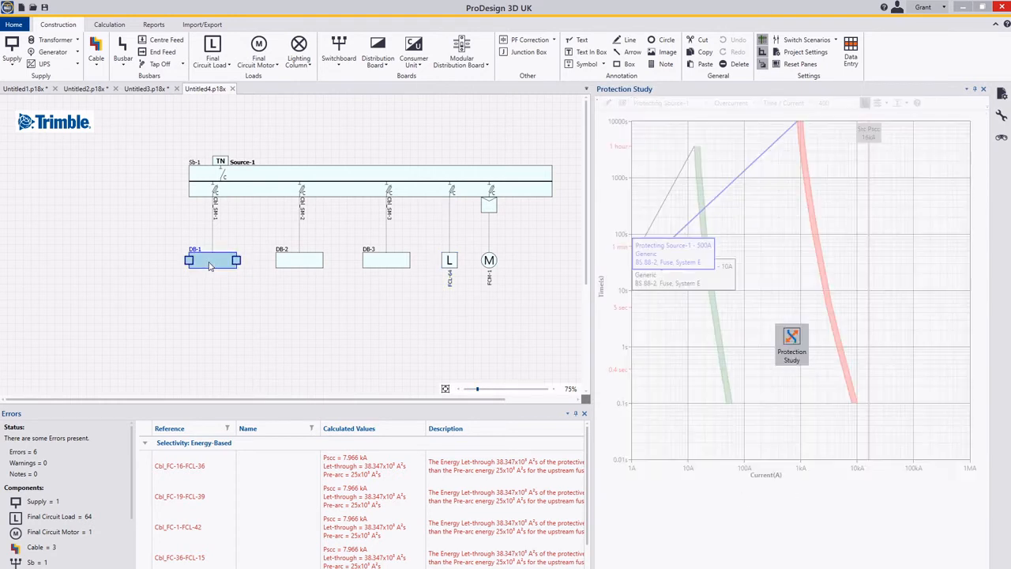
- Add a DB-1 outgoing circuit from the Circuit Selector so its curve plots as the third line
double_click(211, 261)
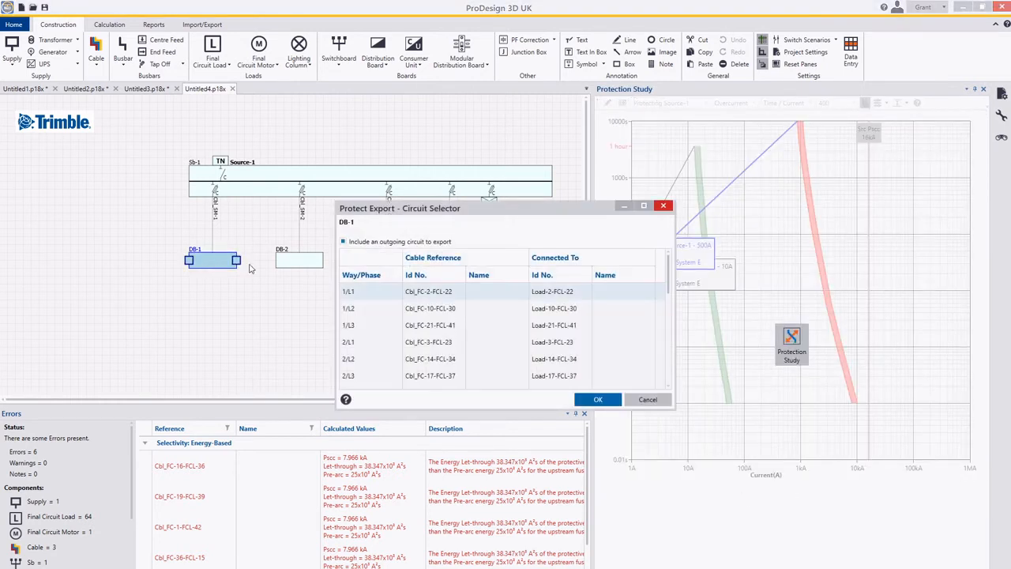
scroll("down", 3)
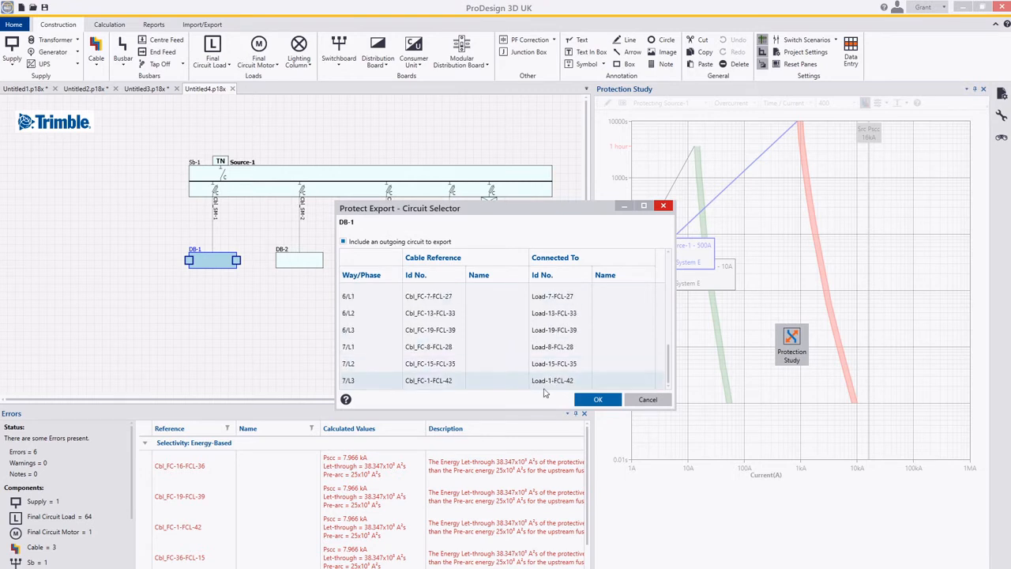
left_click(597, 398)
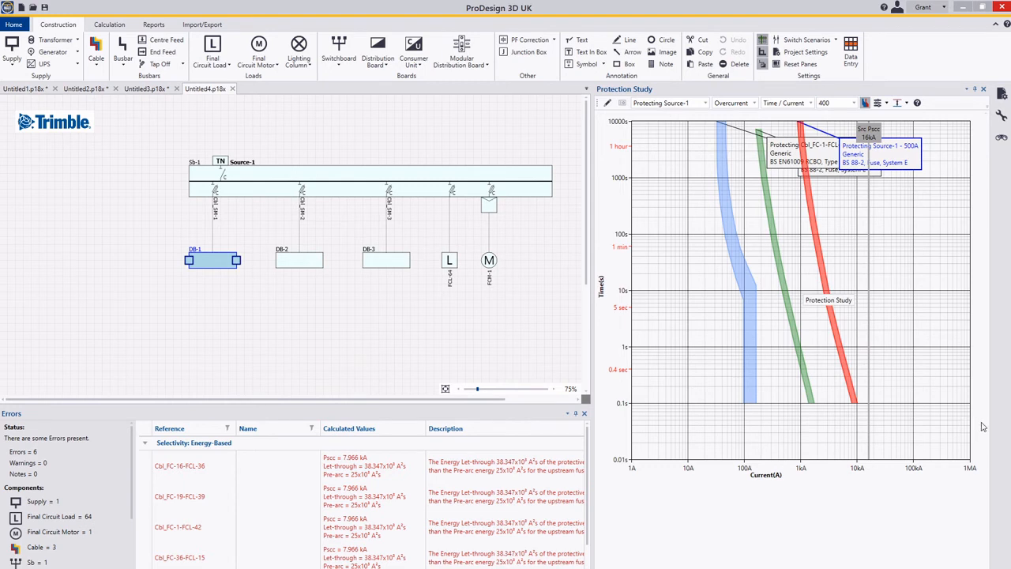
mouse_move(248, 277)
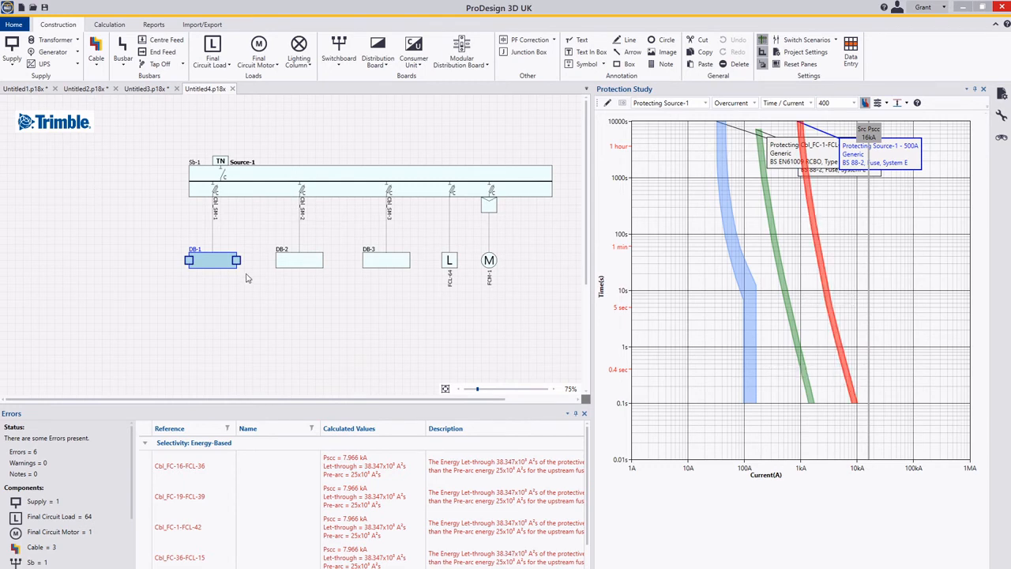
- Generate the cable calculations report with all listed final circuits kept selected
left_click(214, 259)
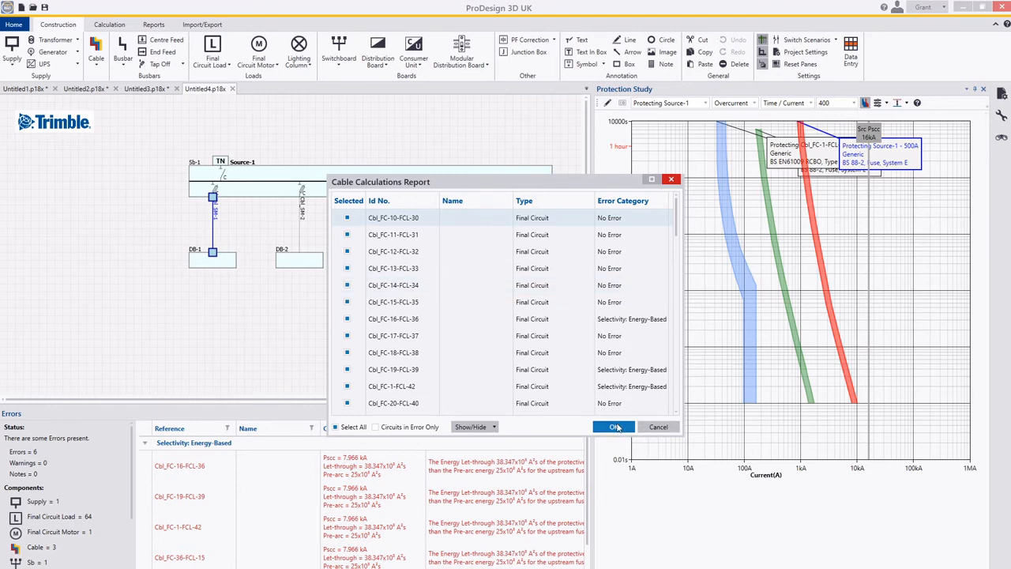
left_click(614, 426)
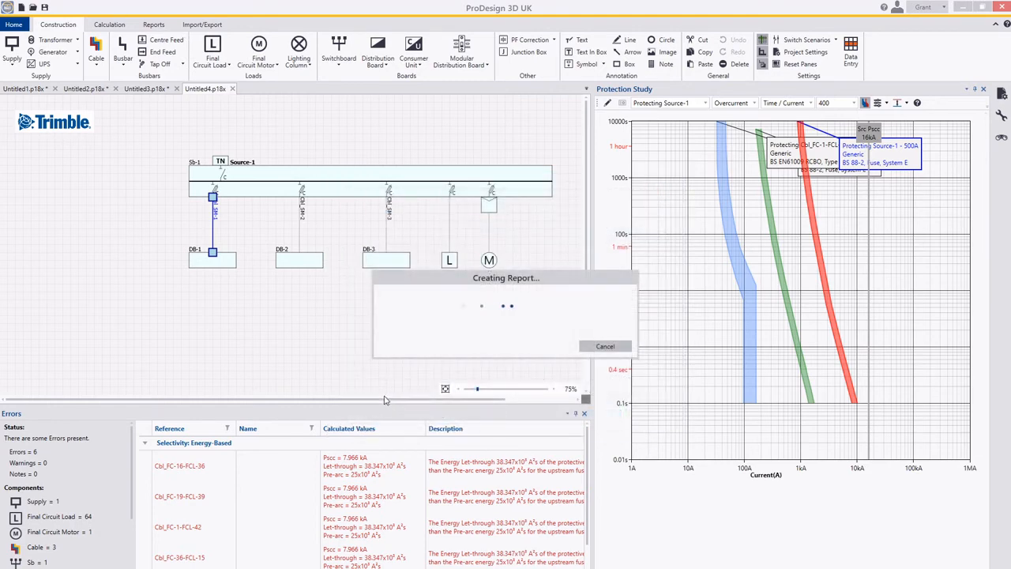